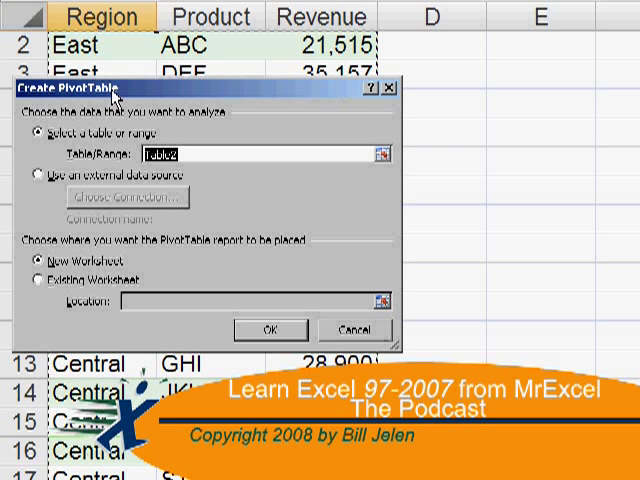
Step: Confirm the Create PivotTable dialog to insert a PivotTable beside the sales data
left_click(270, 329)
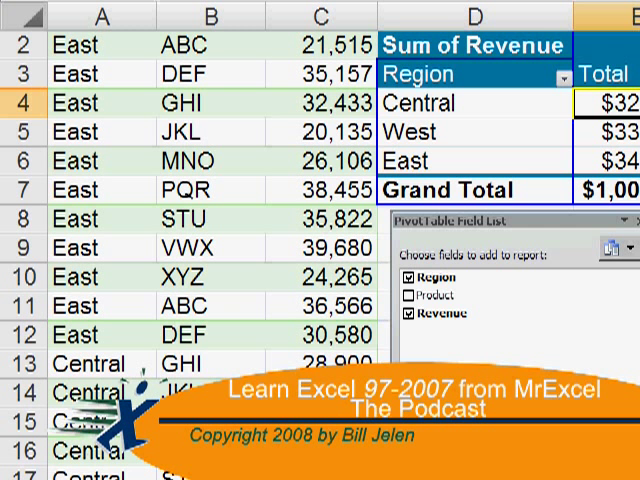